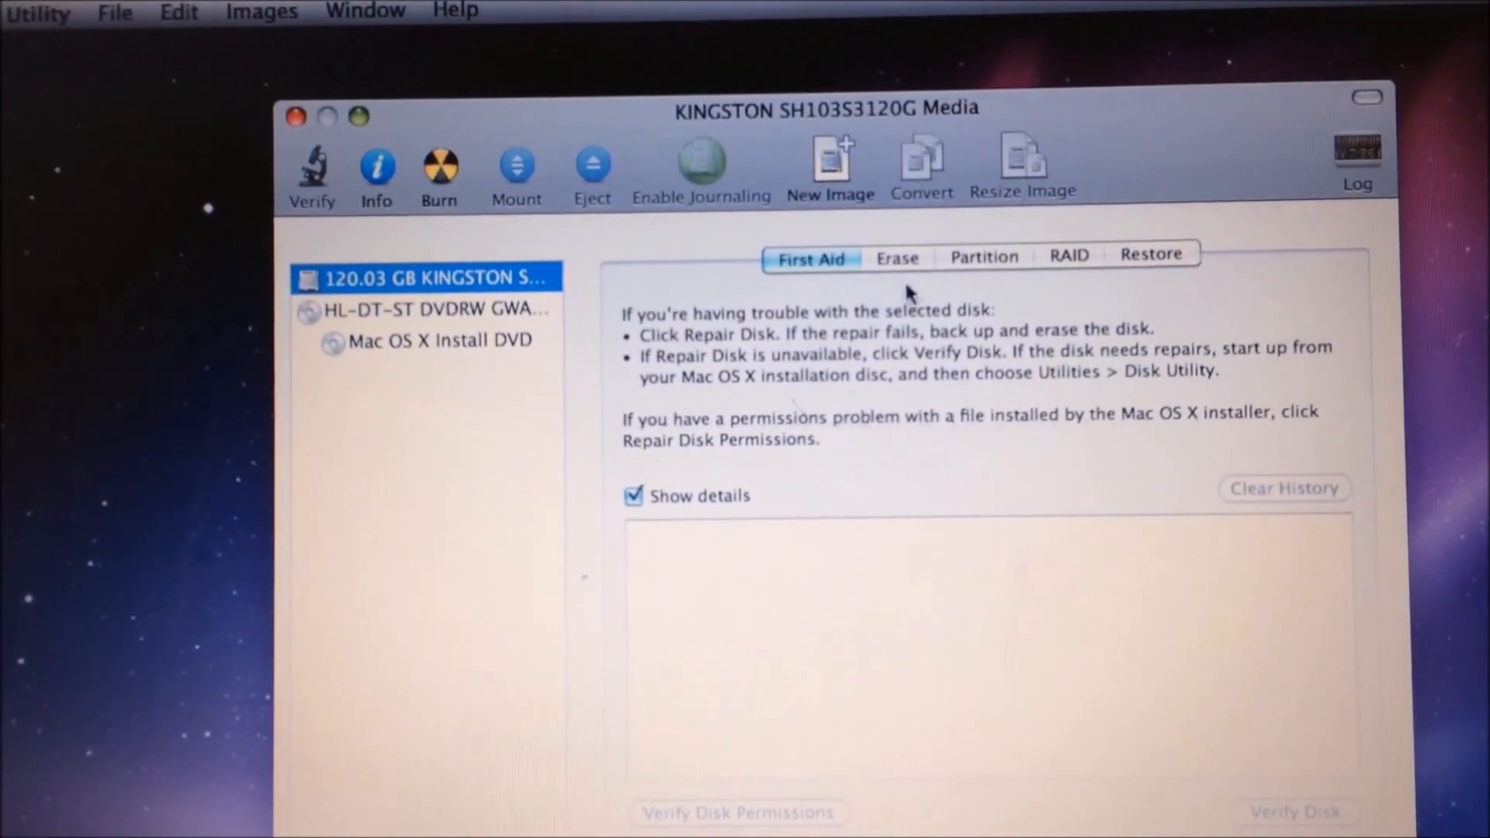
# Step: Set the Kingston disk to one partition named 'Snow' and apply the layout
pyautogui.click(985, 256)
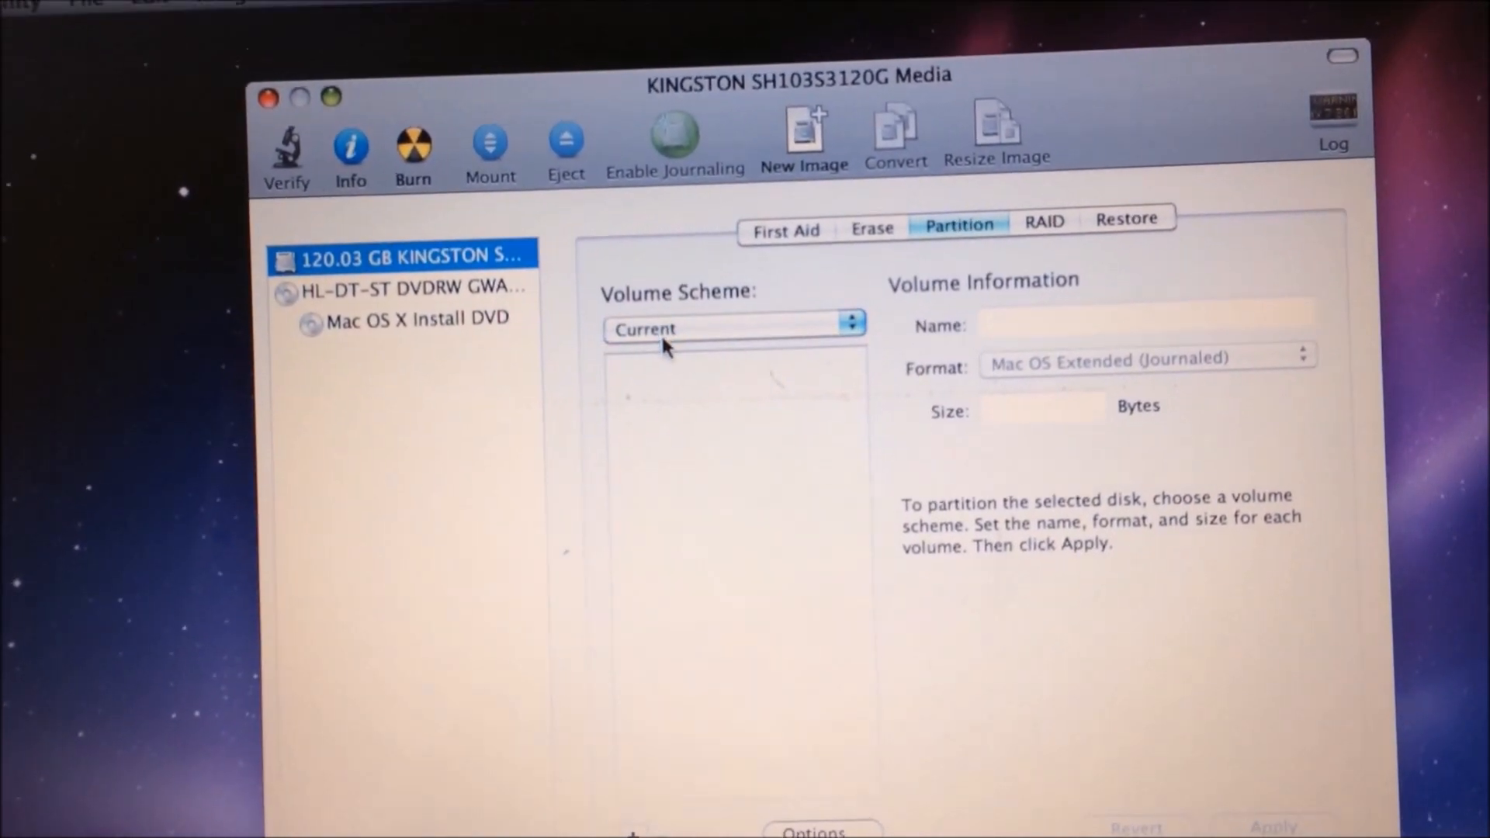
pyautogui.click(733, 326)
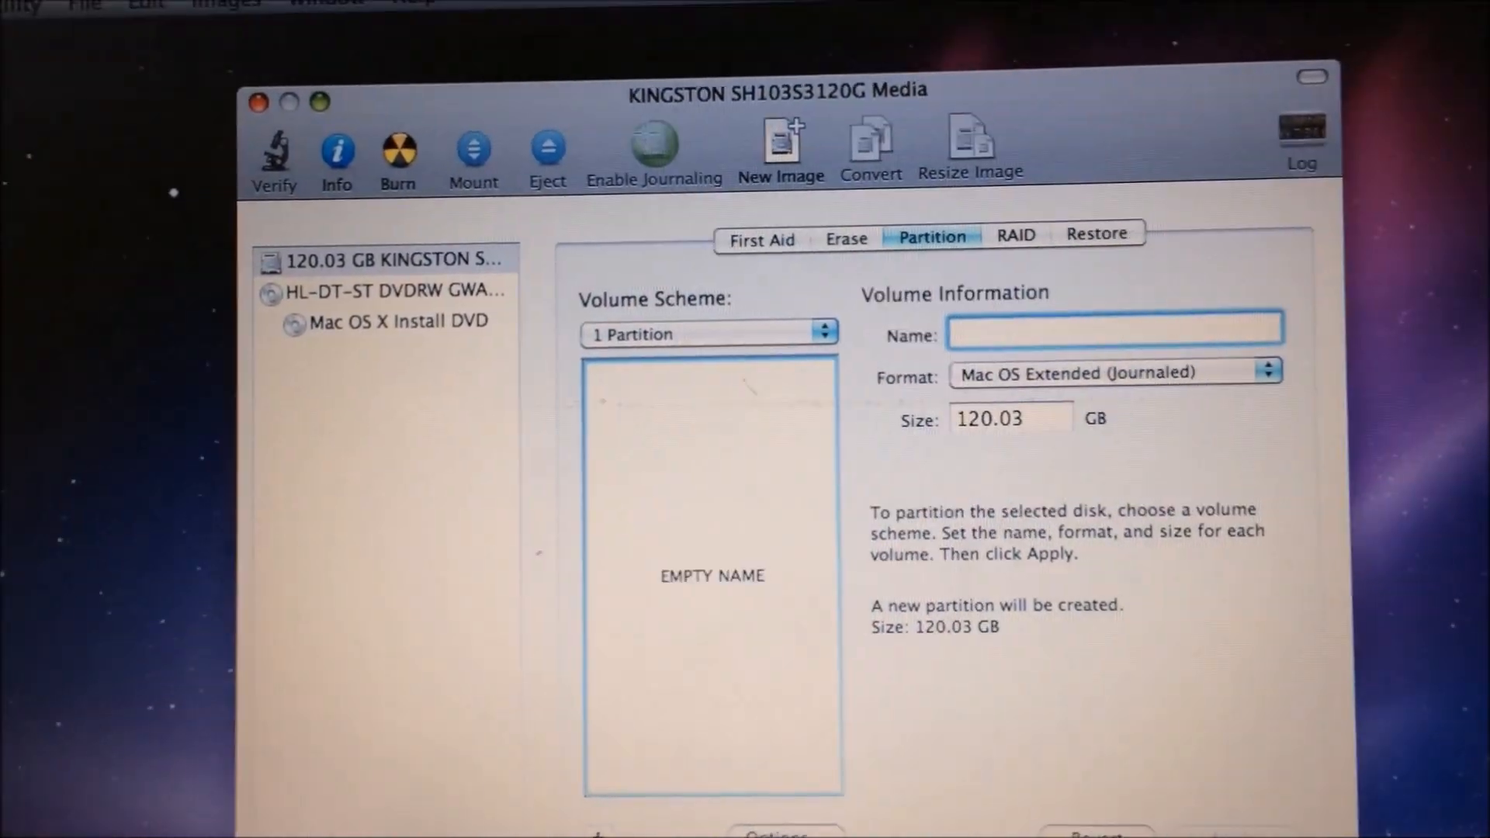
pyautogui.write('Snow')
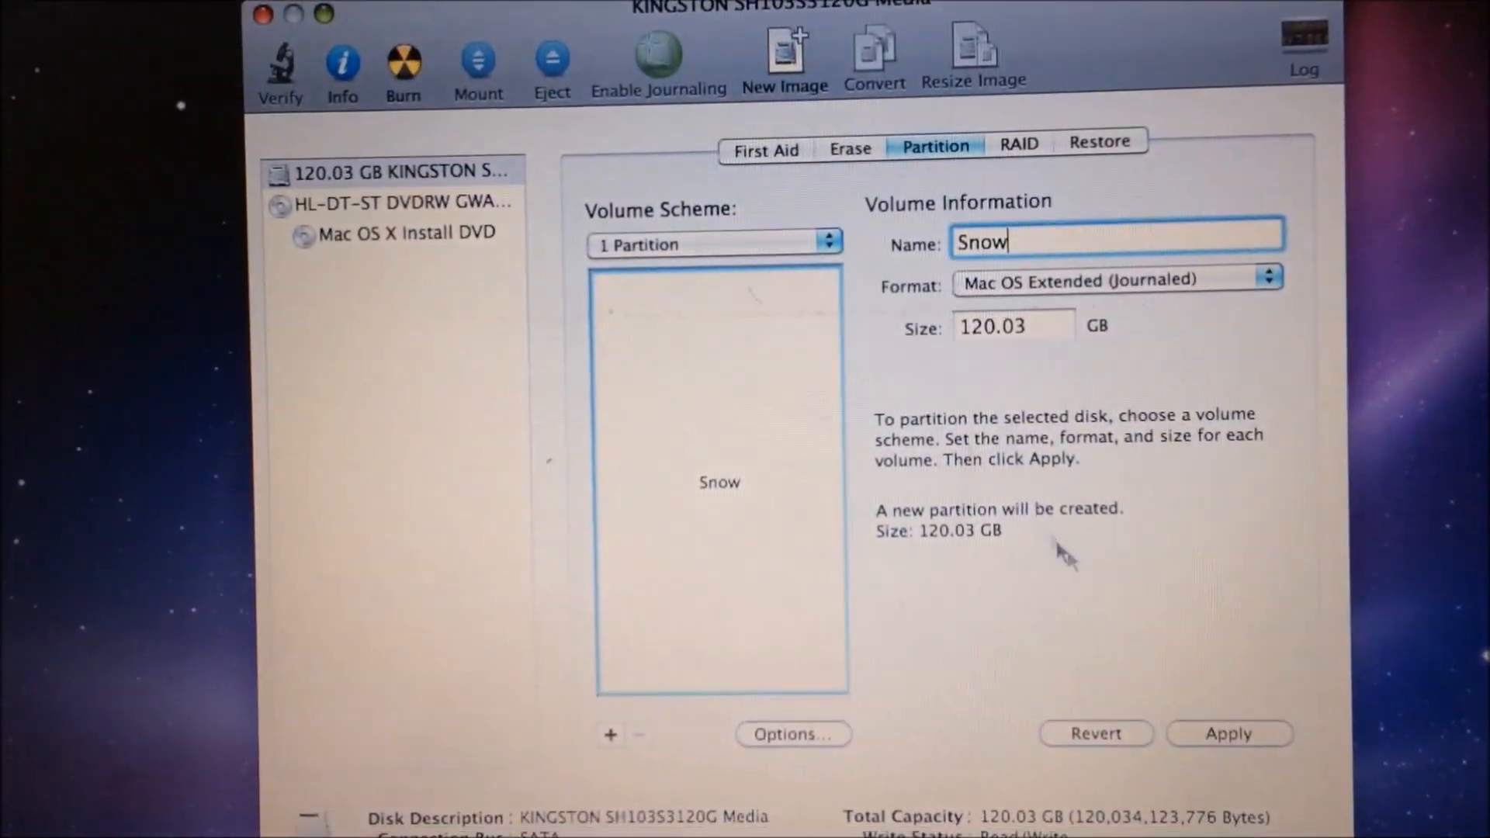
pyautogui.click(1230, 733)
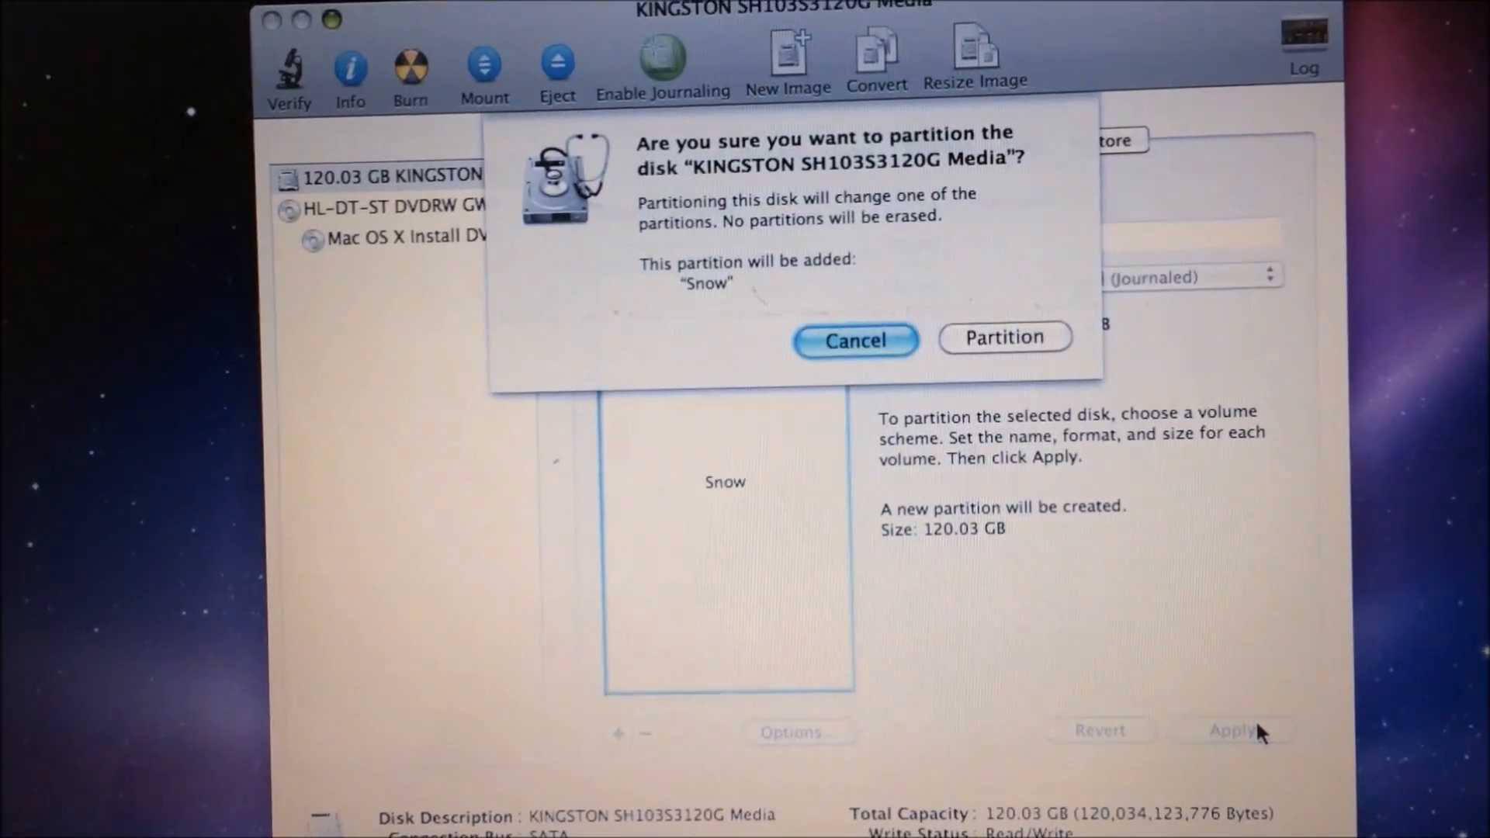
# Step: Confirm partitioning the Kingston disk into the single Snow volume
pyautogui.click(855, 340)
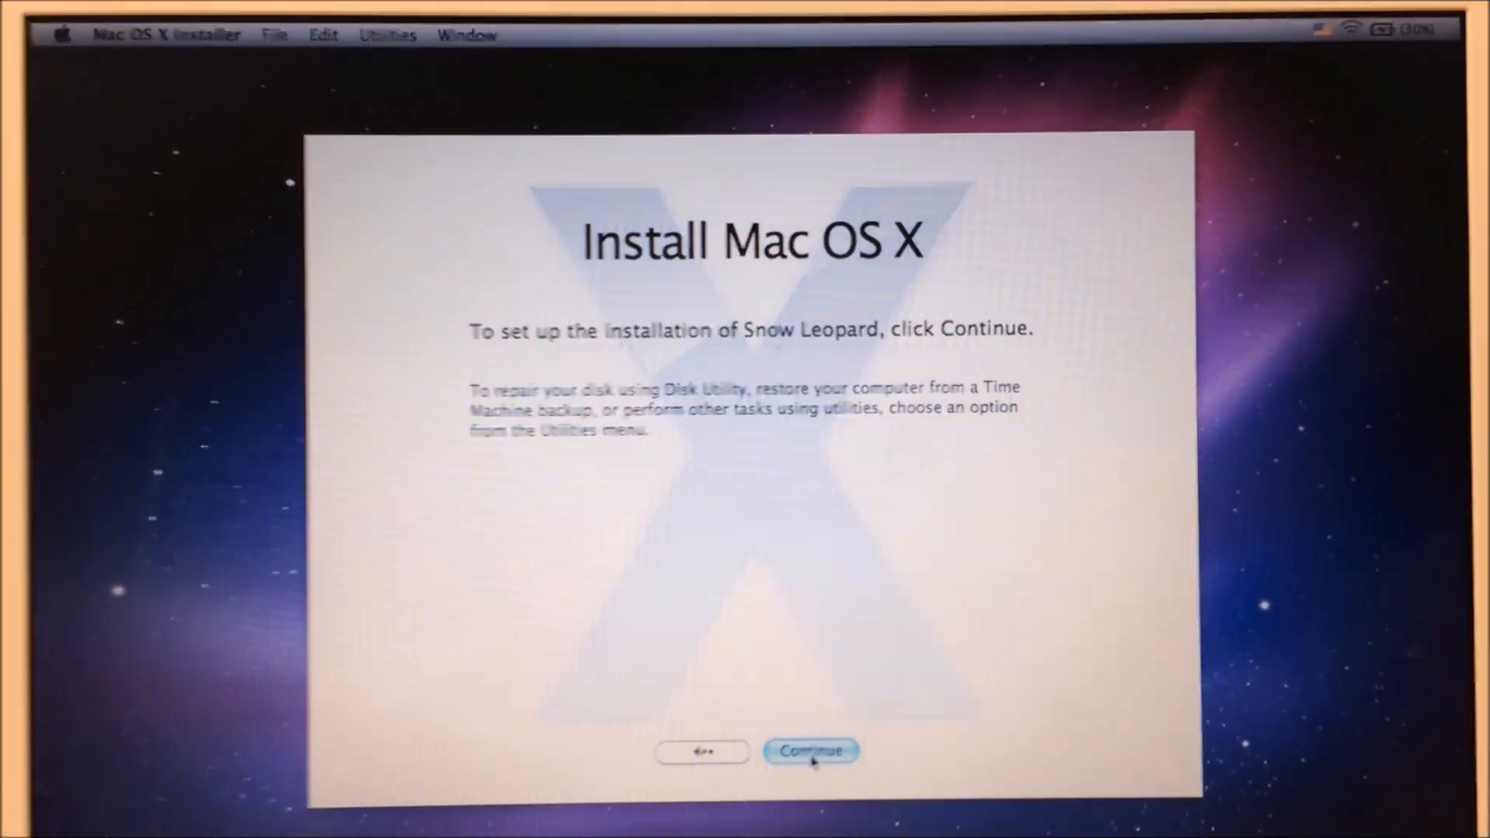
# Step: Agree to the license, choose the Snow disk, and start installing Mac OS X
pyautogui.click(811, 751)
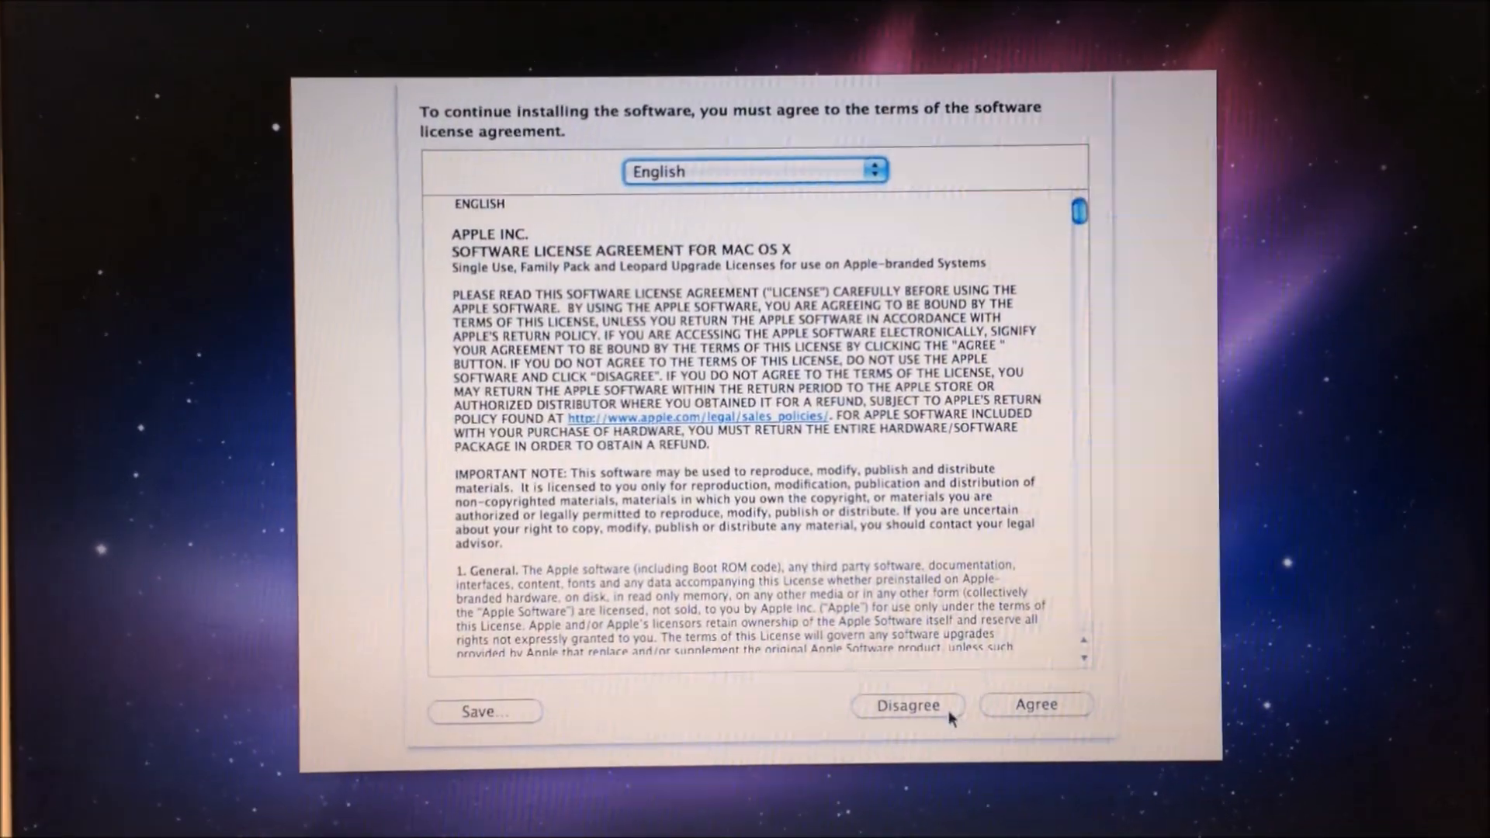
pyautogui.click(1036, 705)
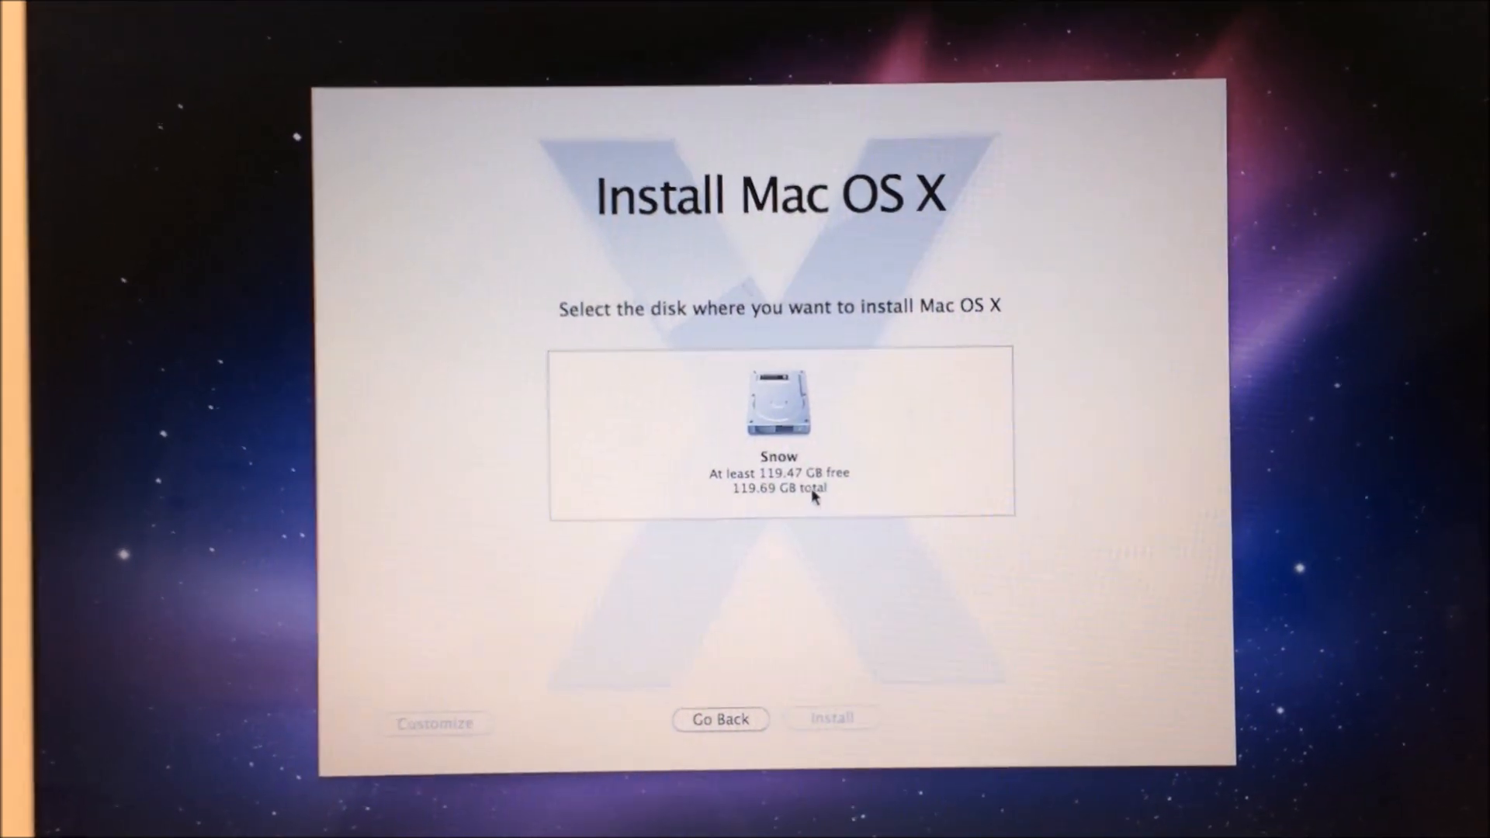
pyautogui.click(780, 408)
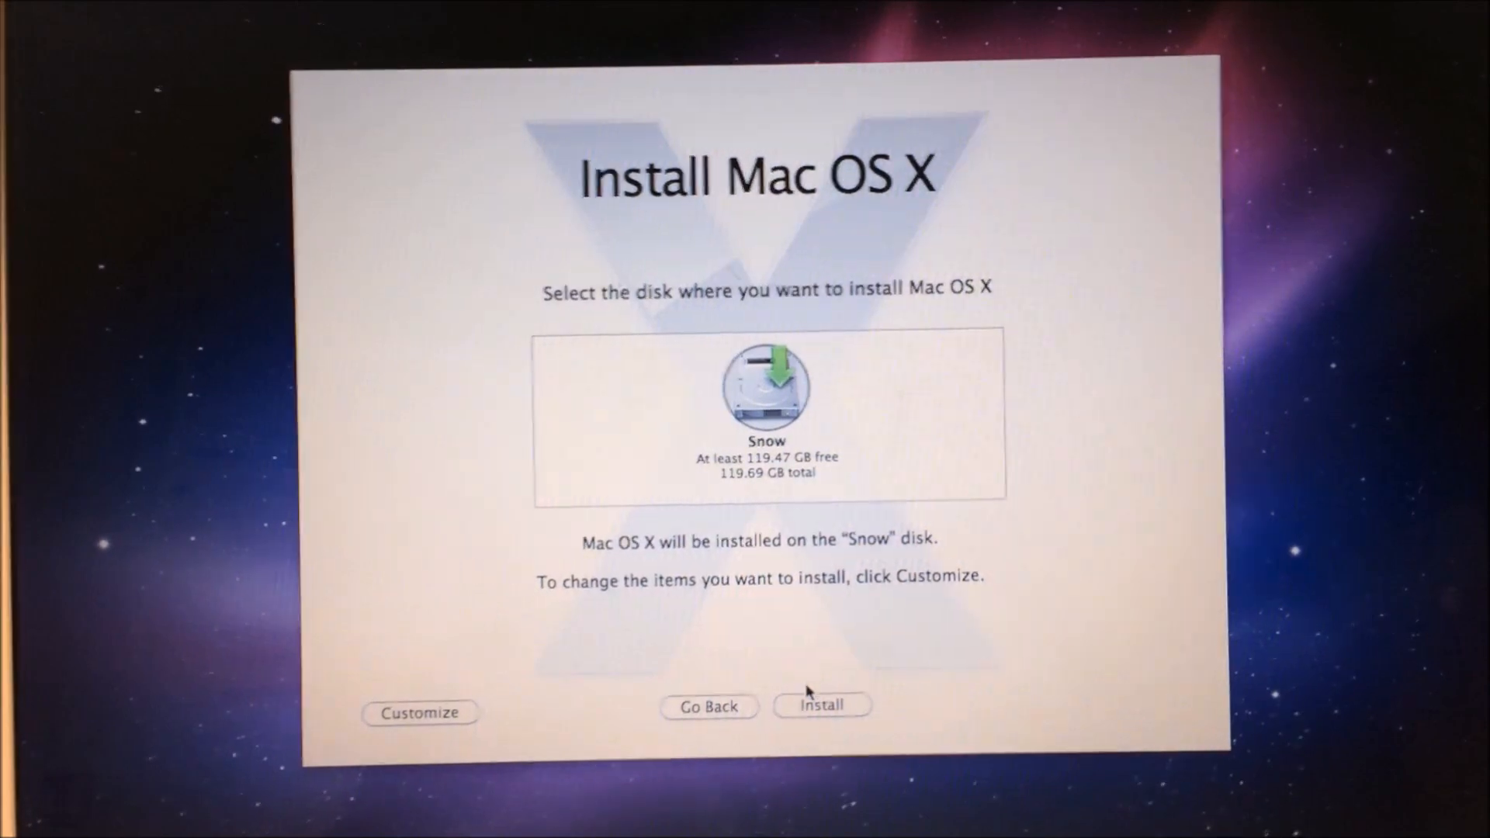
pyautogui.click(823, 705)
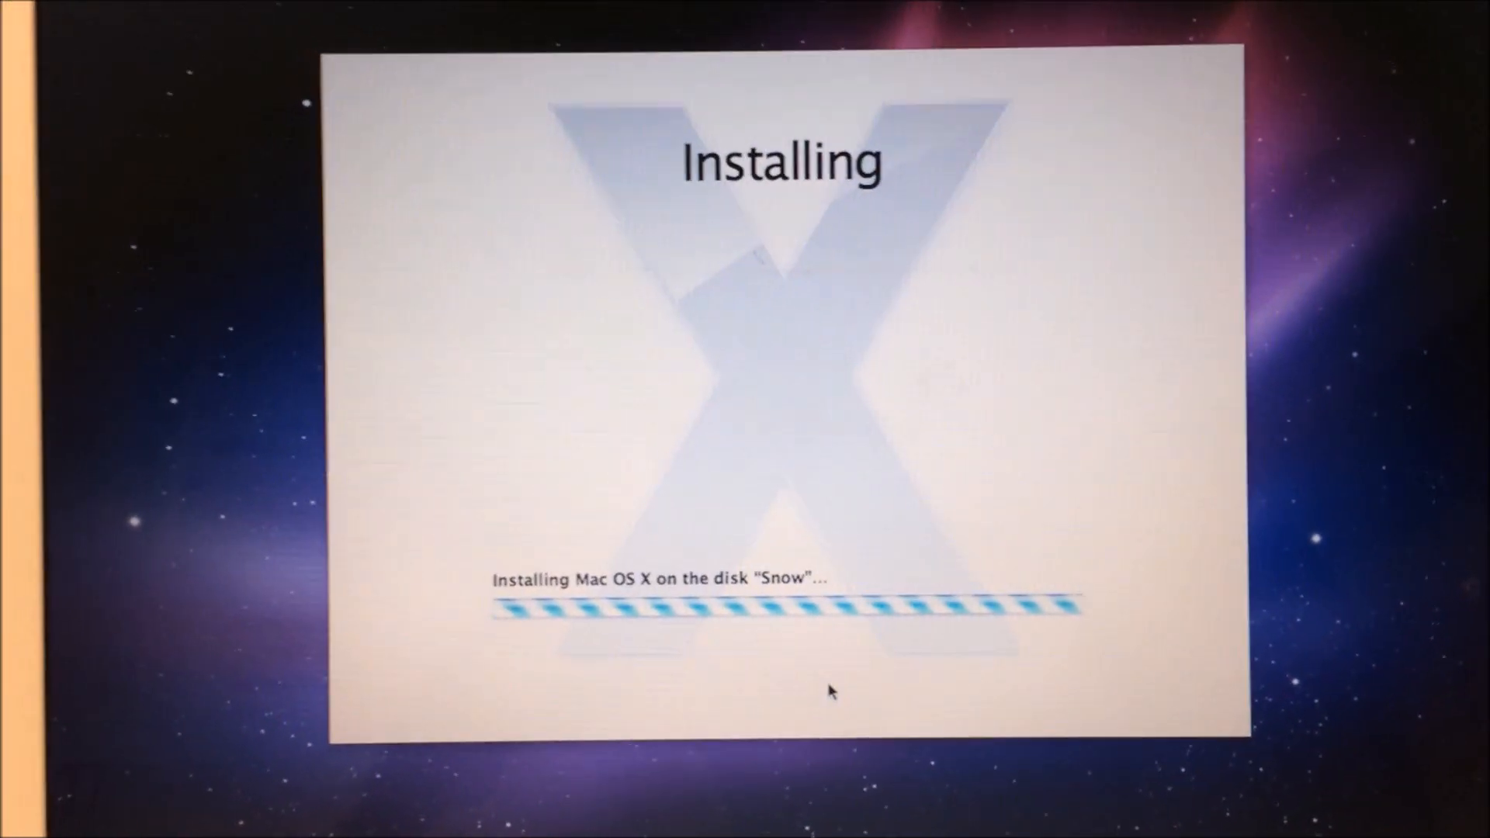